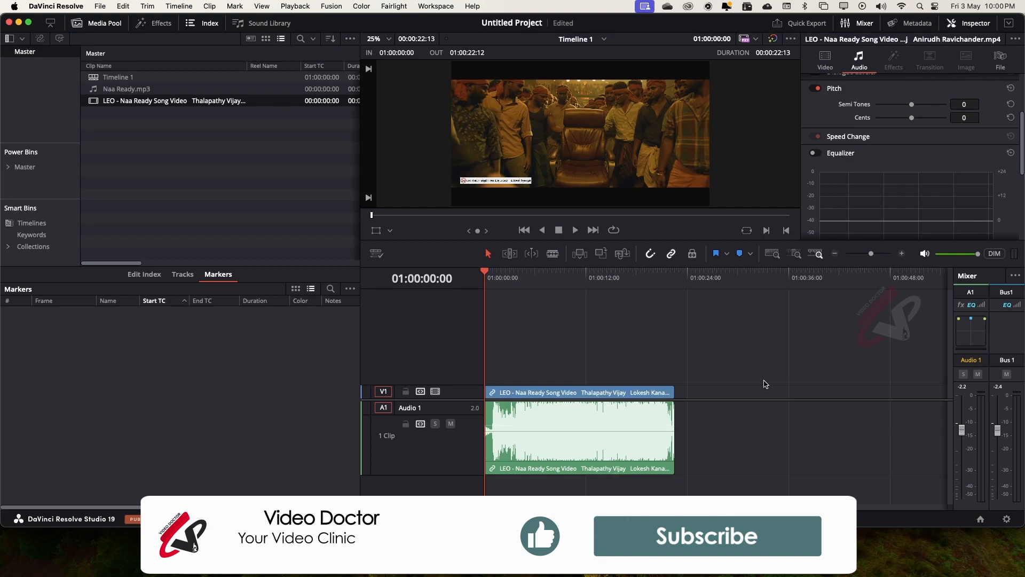
- Select the Audio 1 track so the Inspector shows its track-level audio settings
left_click(575, 230)
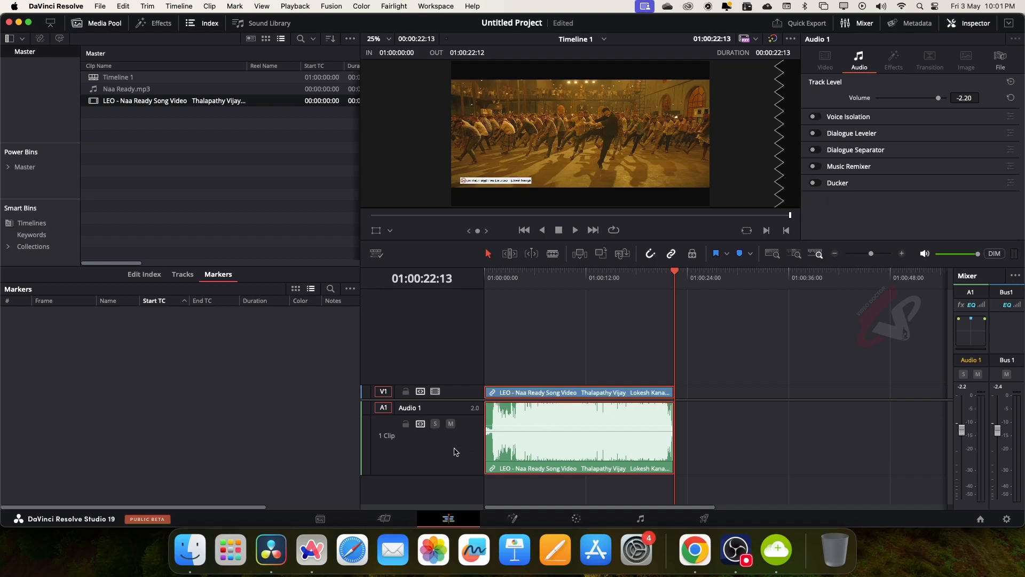
mouse_move(860, 143)
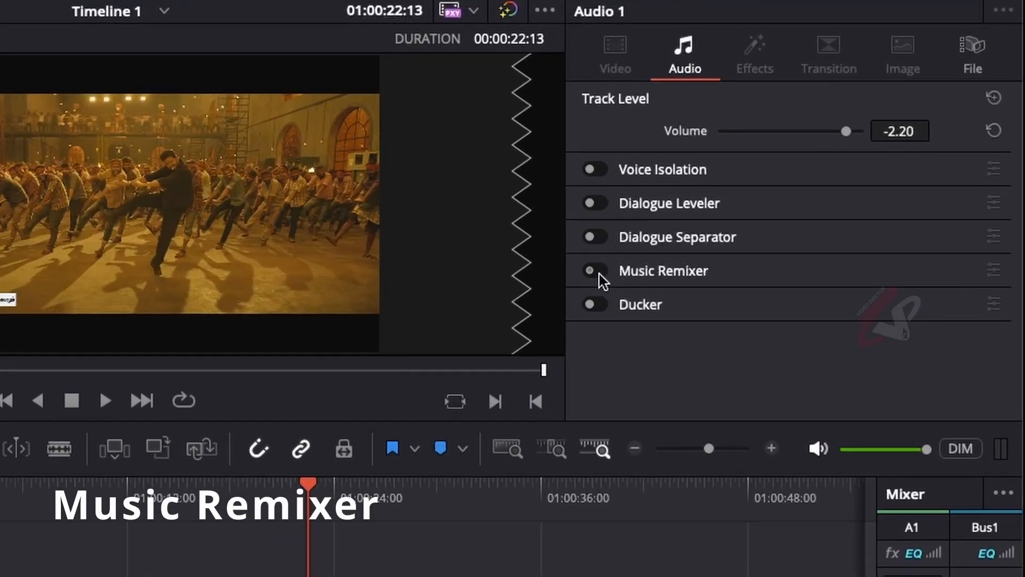
- Enable Music Remixer on Audio 1 and tick Mute Voice
left_click(593, 270)
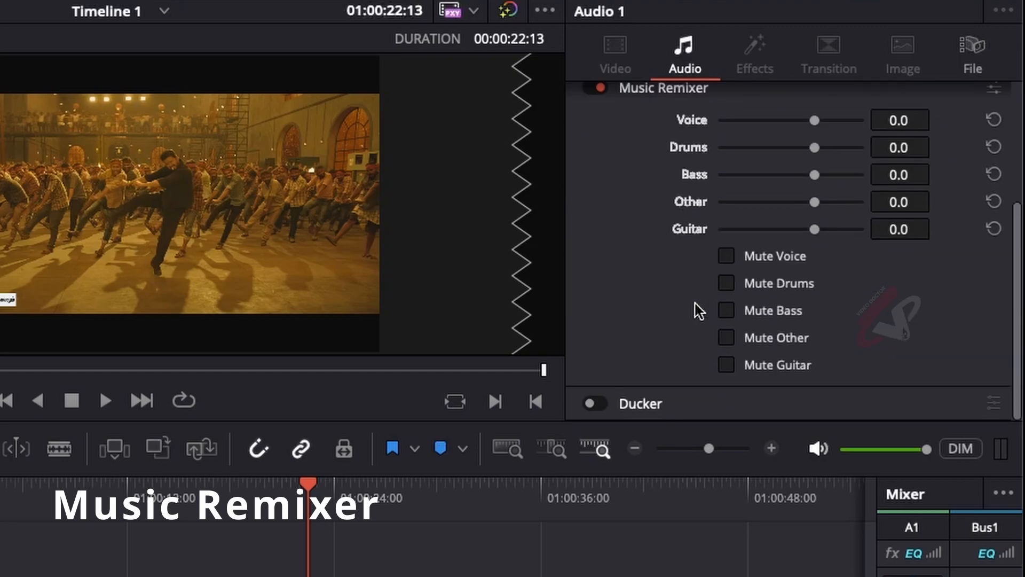
left_click(726, 255)
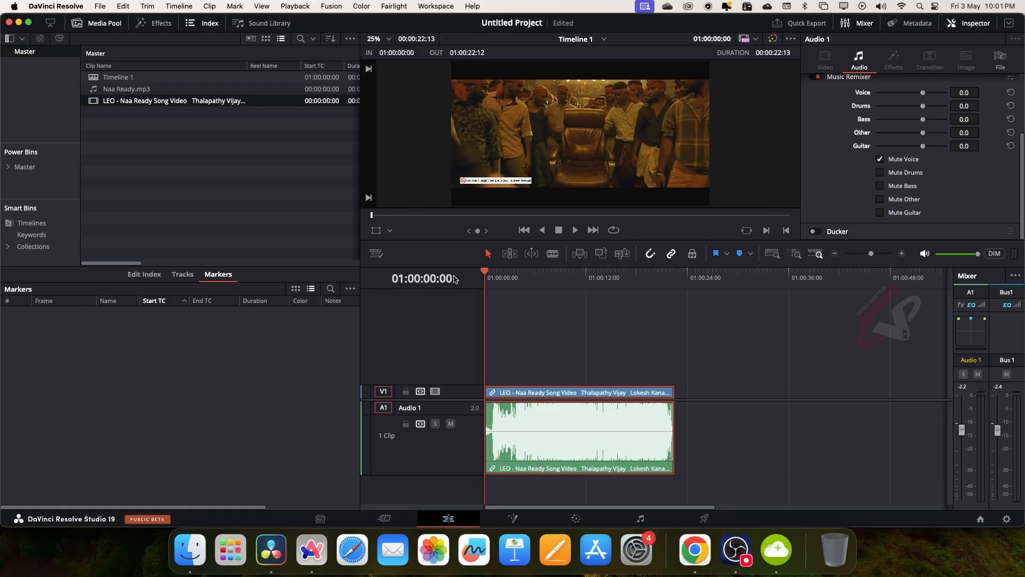
- Play the opening of the song to about 01:00:05:16 without vocals
left_click(573, 230)
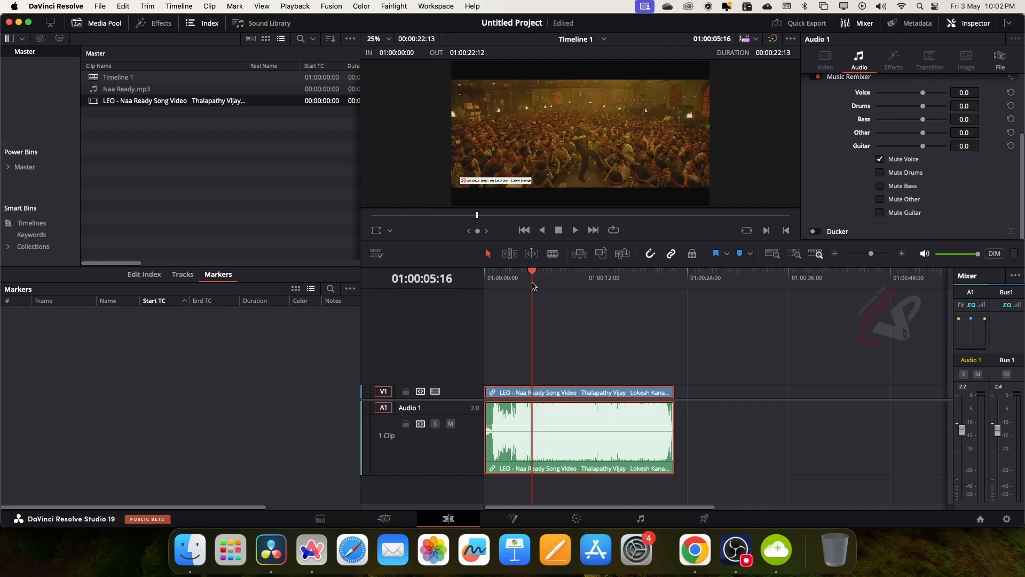
- Compare playback with Mute Voice on and off, leaving the voice unmuted
left_click(879, 160)
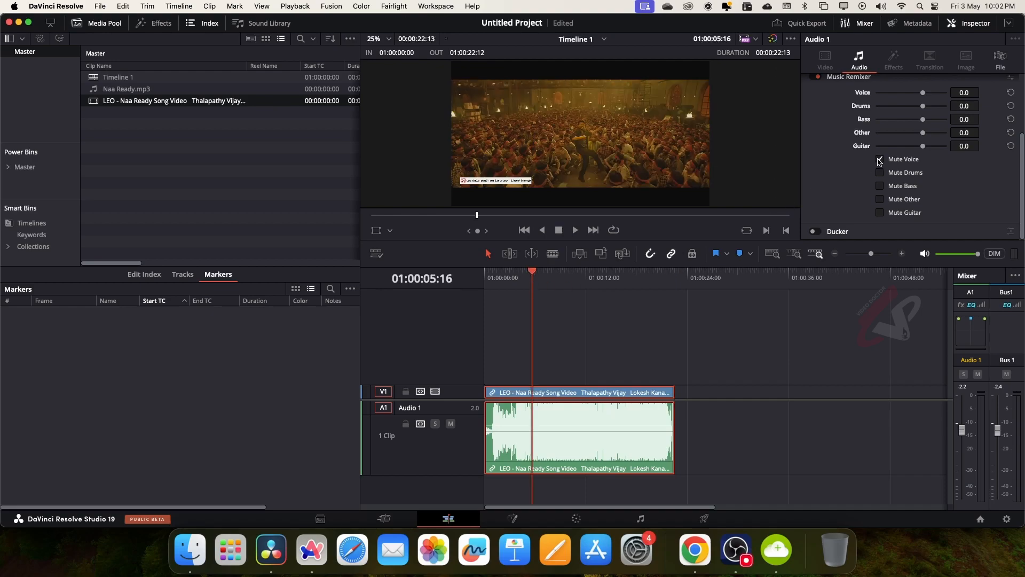
left_click(574, 230)
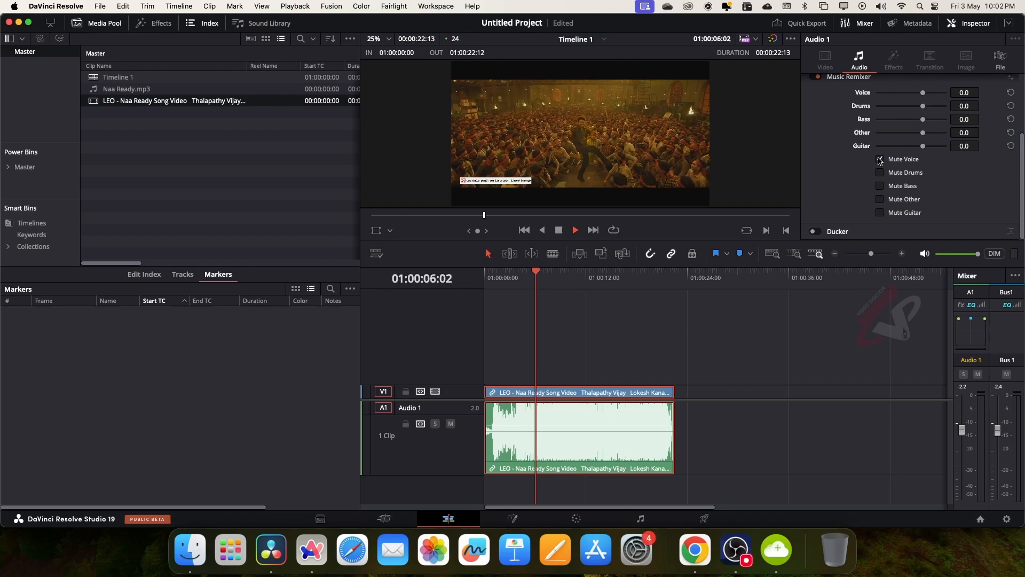
left_click(574, 230)
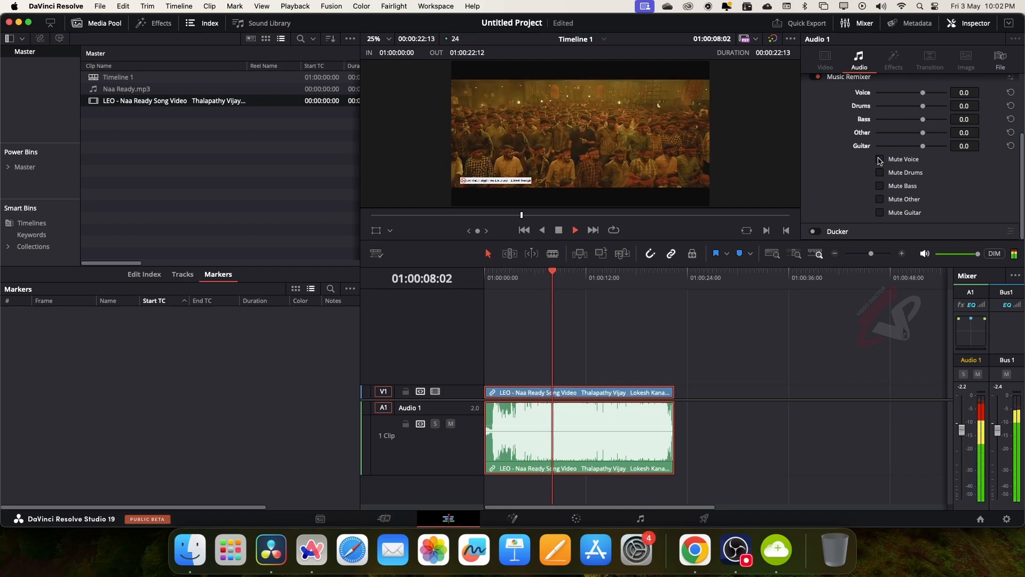
left_click(879, 159)
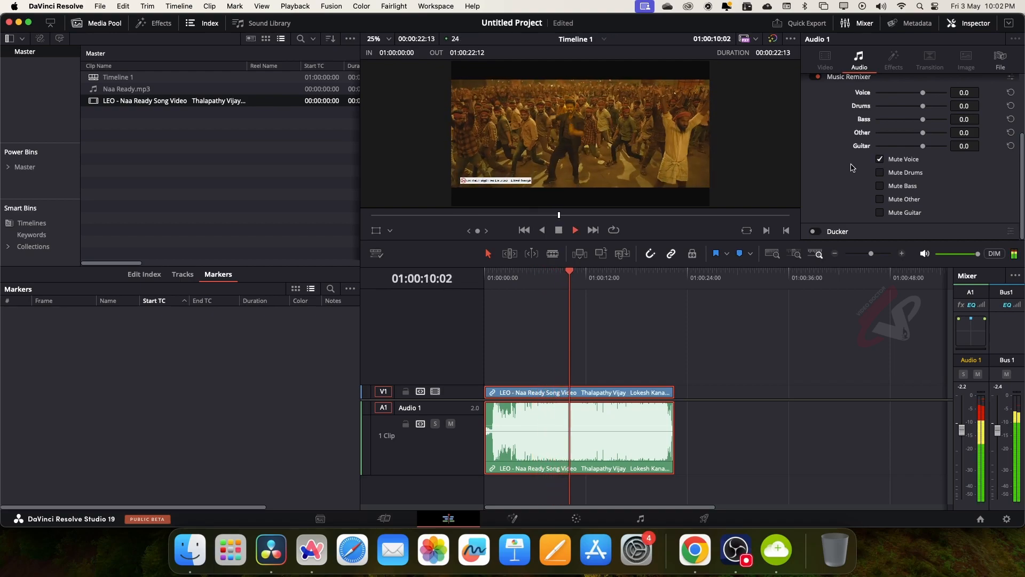
left_click(880, 159)
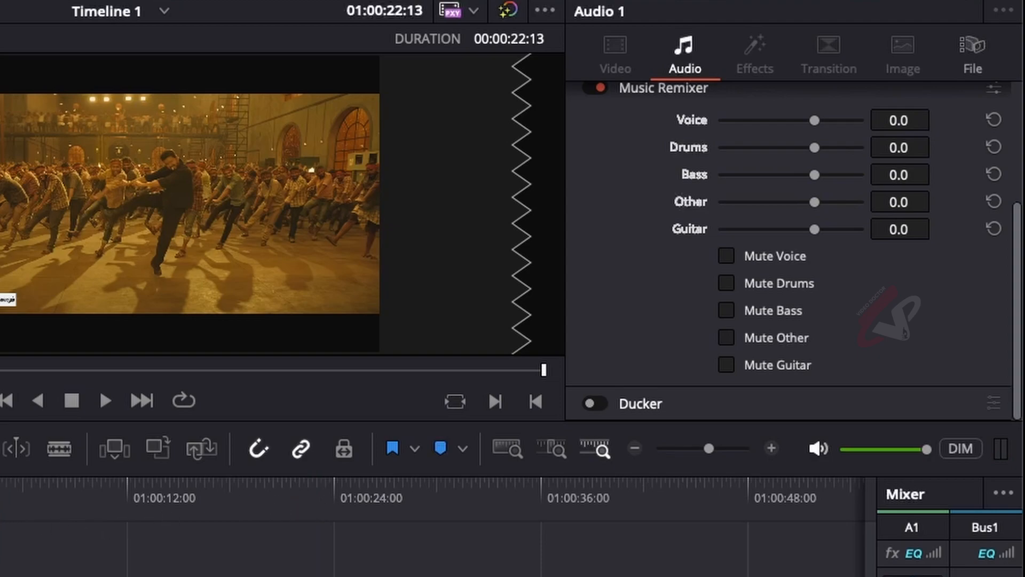
- Mute the drums stem and pull the bass level down to -100 so only voice remains
left_click(726, 282)
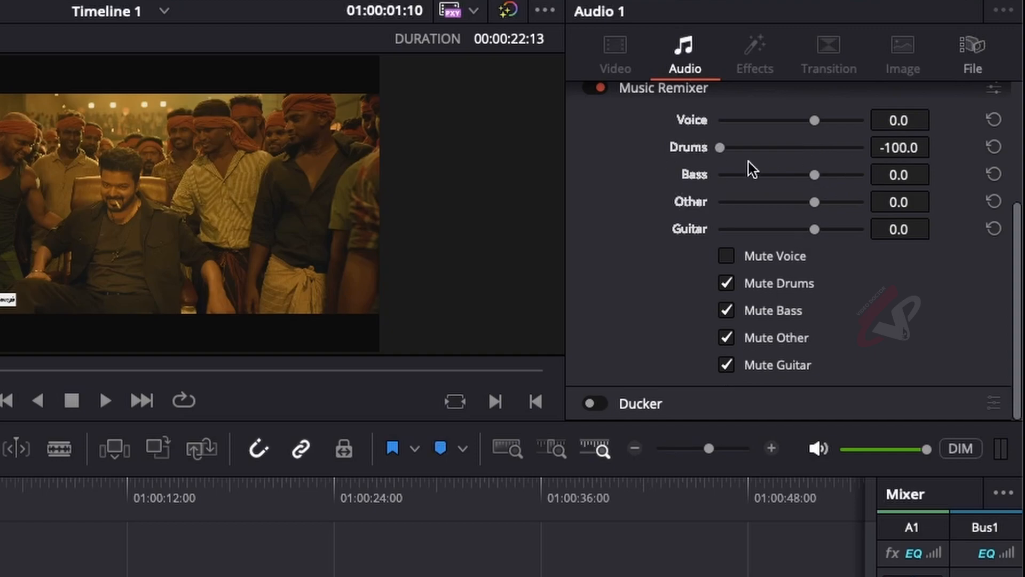
left_click_drag(815, 174, 719, 174)
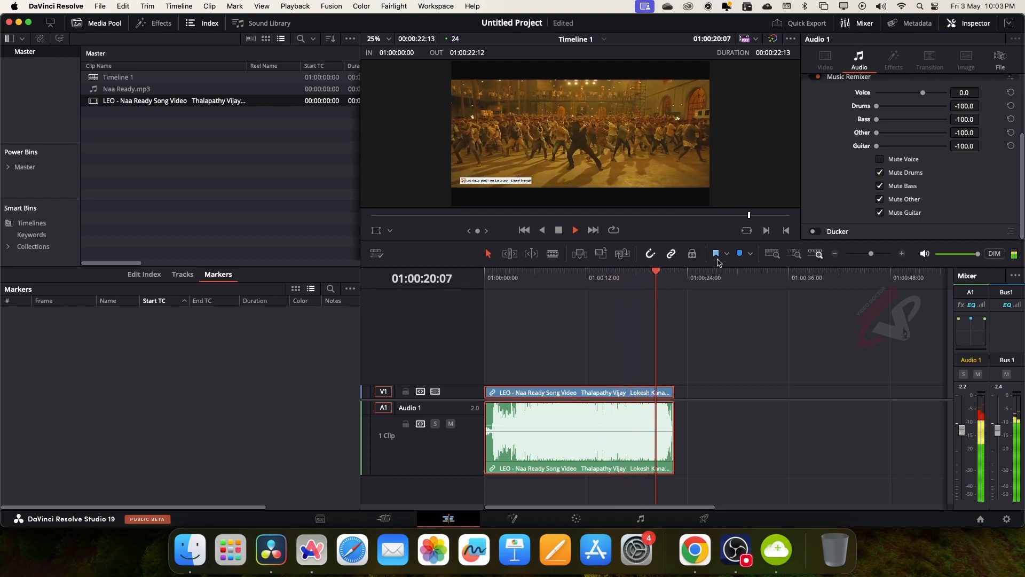
- Play the song to its end around 01:00:22:07 with only vocals audible
left_click(574, 229)
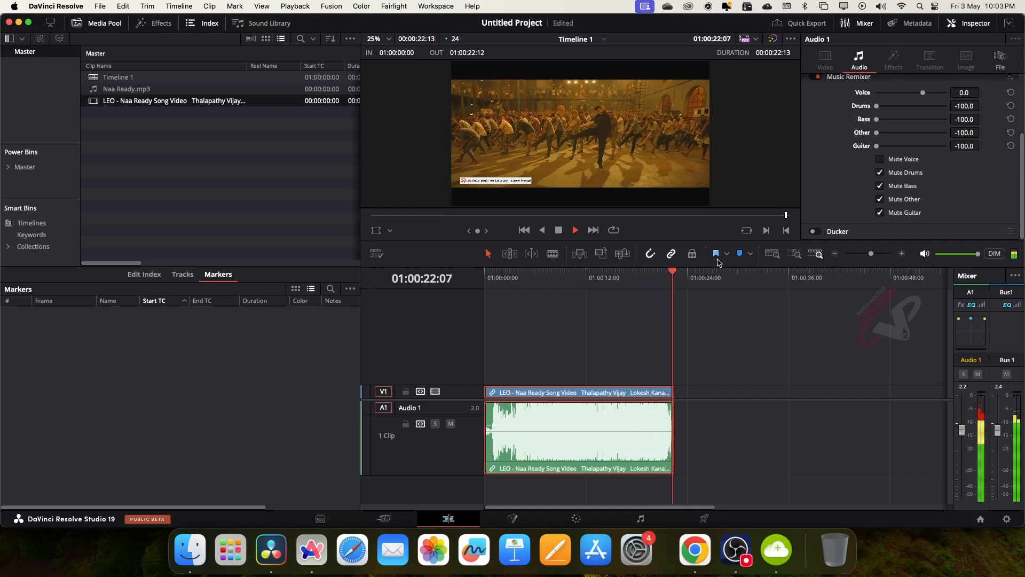